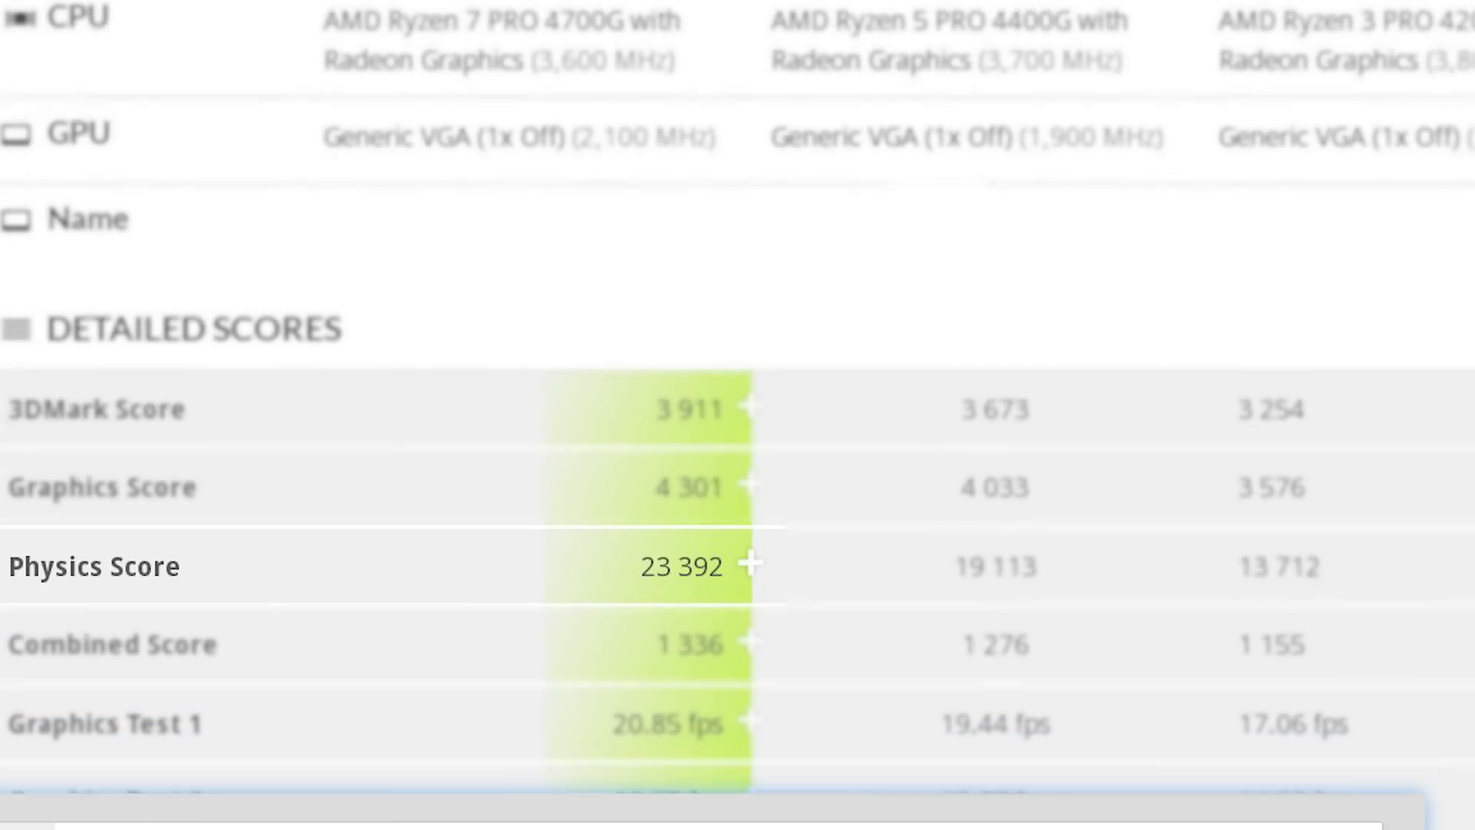
Step: Scroll through the 3DMark detailed scores for the Ryzen PRO 4700G, 4400G and 4200G
{"action": "scroll", "scroll_direction": "down", "scroll_amount": 3}
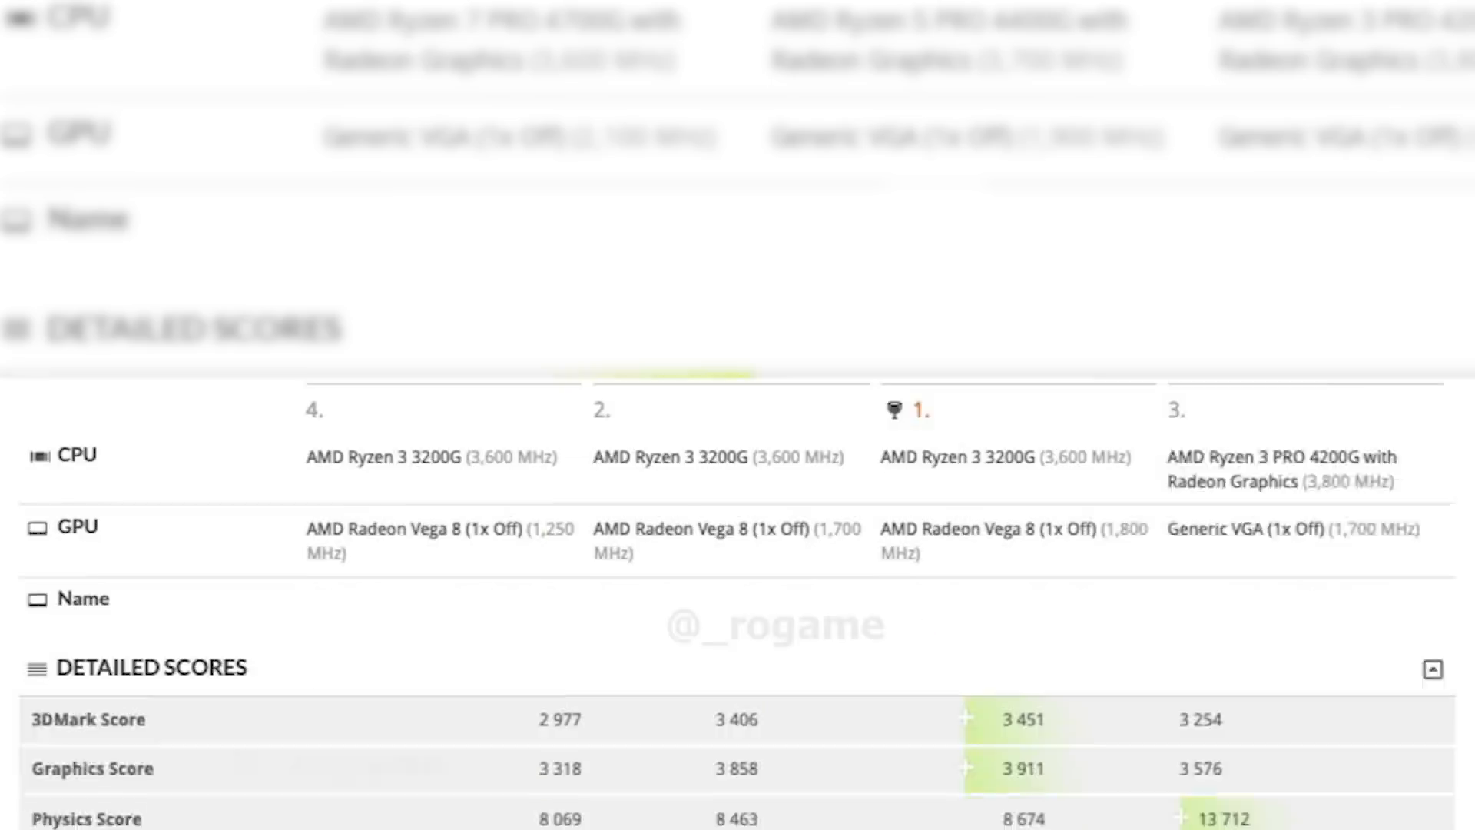
{"action": "scroll", "scroll_direction": "down", "scroll_amount": 3}
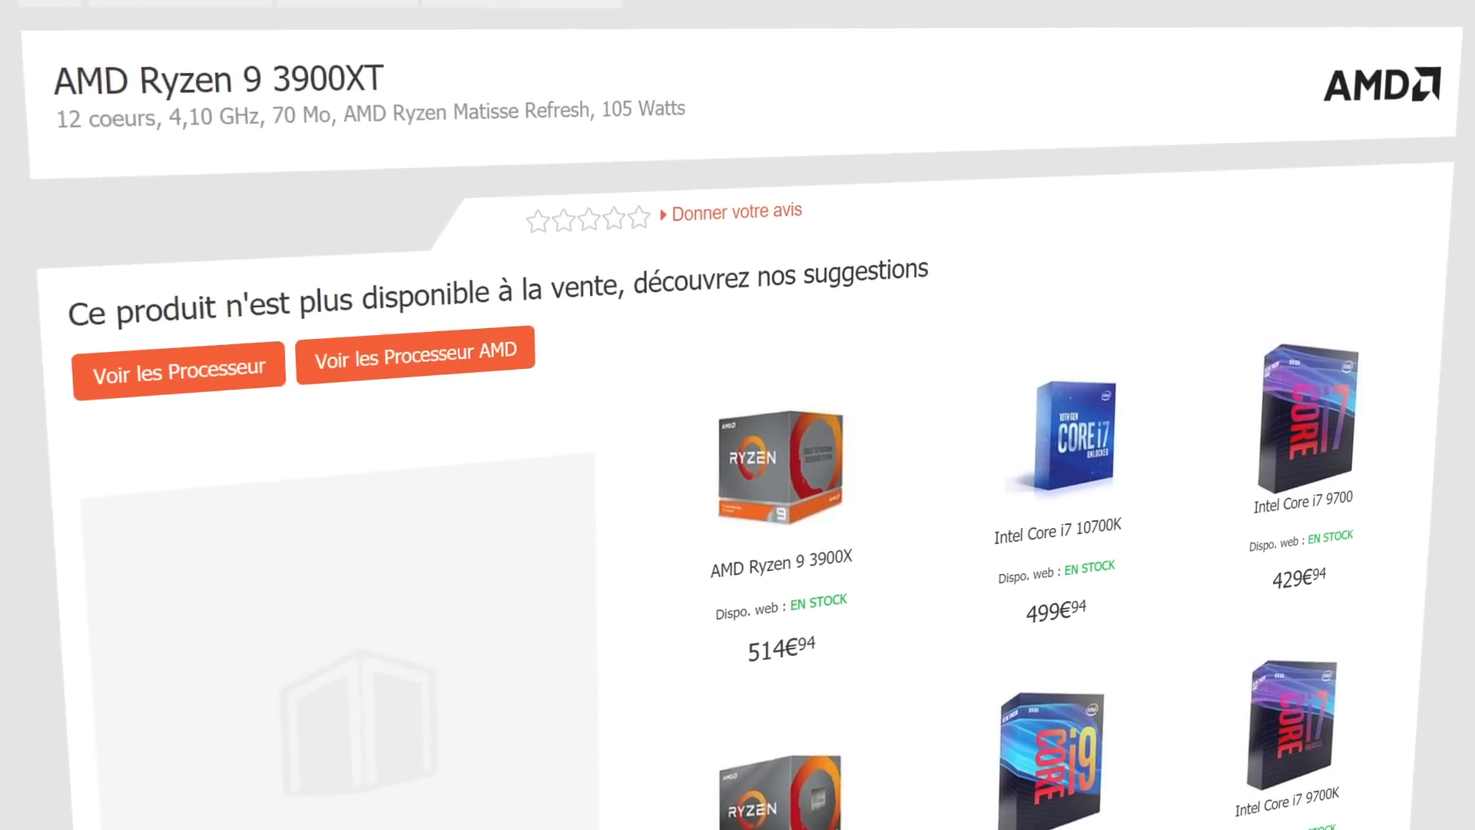
Step: Scroll the wccftech Ryzen 3000 XT article down to the 3600XT spec table and leaked frequencies
{"action": "scroll", "scroll_direction": "down", "scroll_amount": 3}
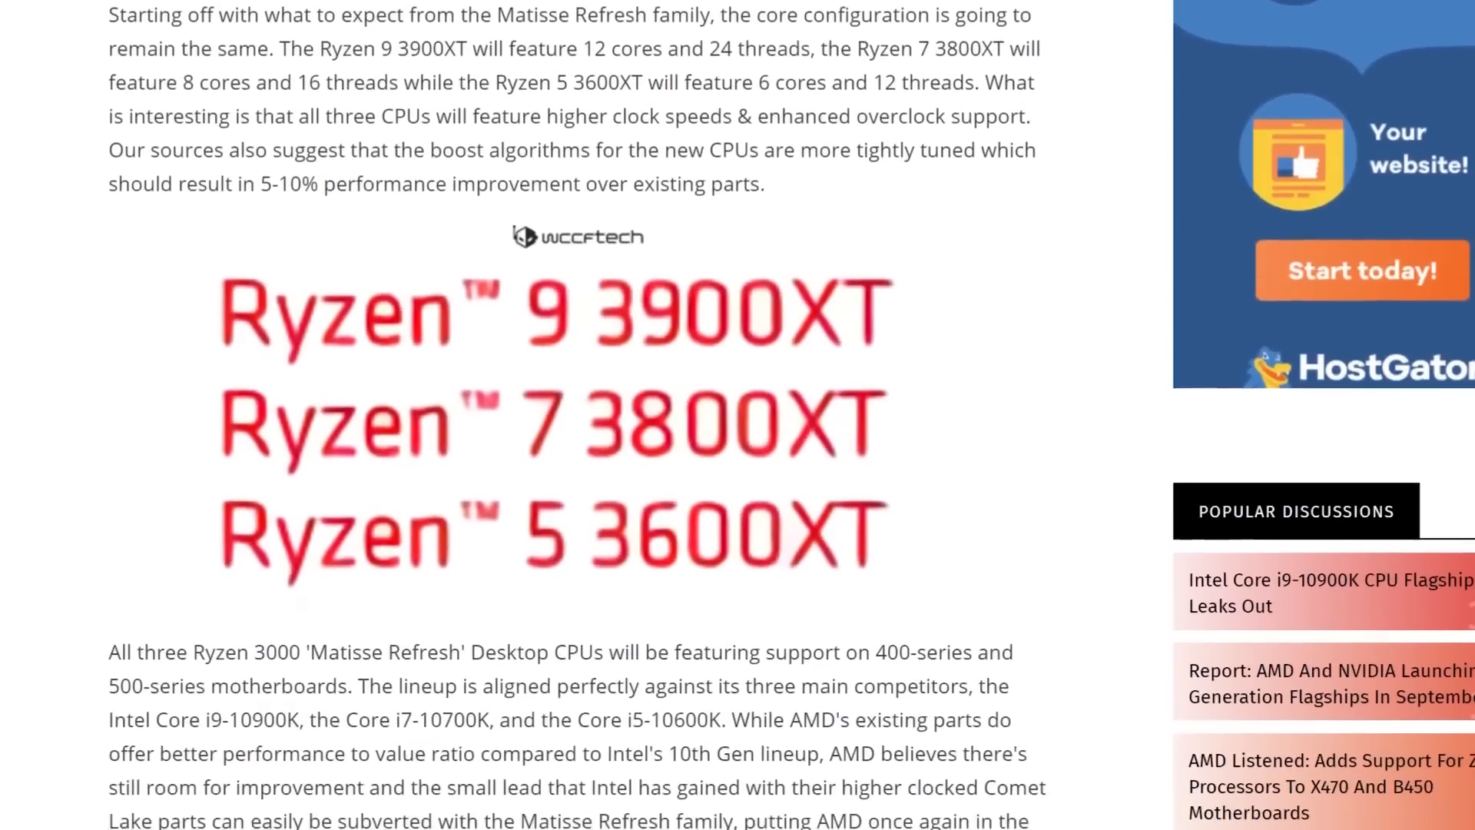
{"action": "scroll", "scroll_direction": "down", "scroll_amount": 3}
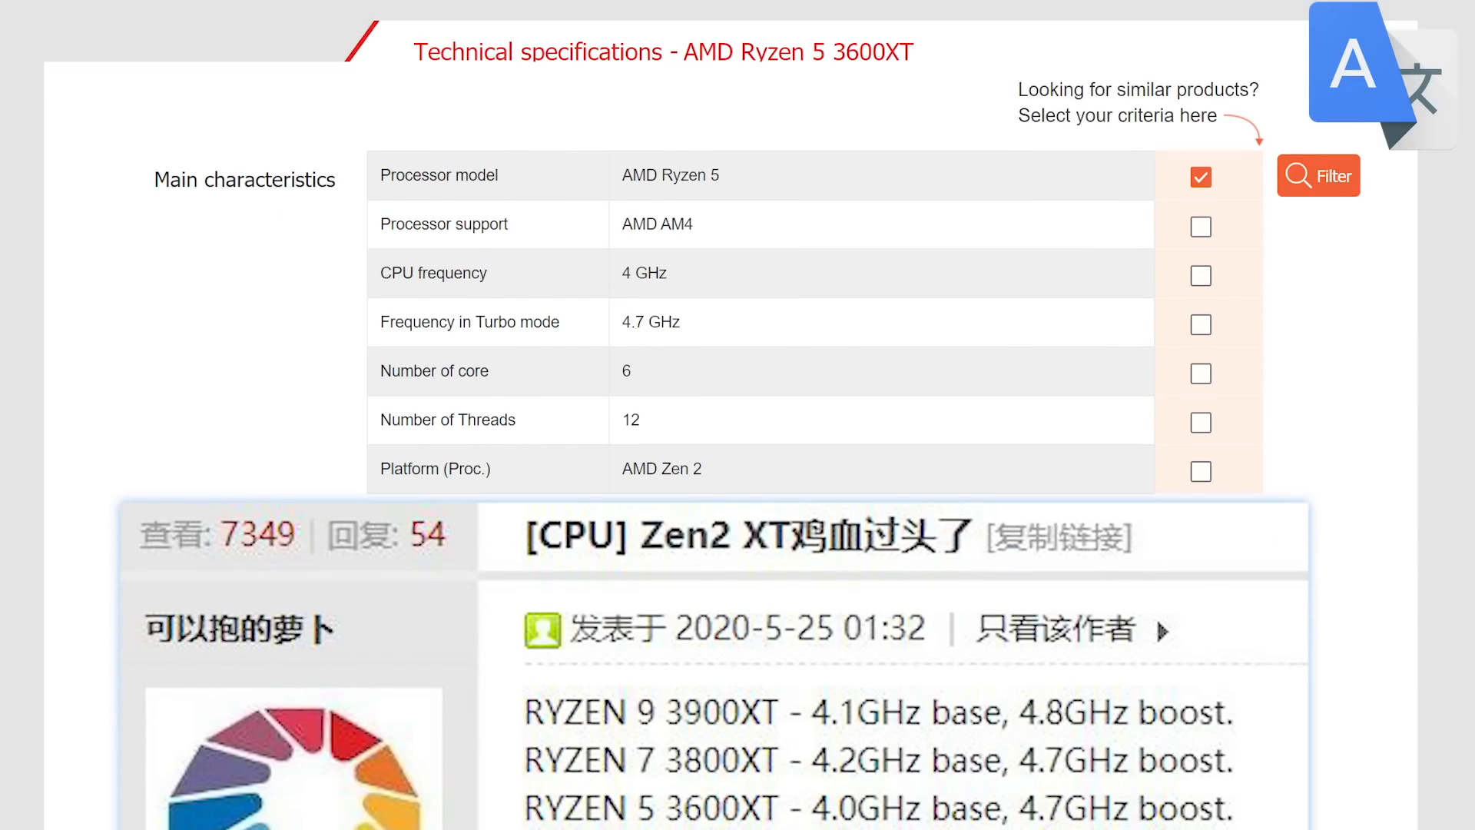
{"action": "scroll", "scroll_direction": "down", "scroll_amount": 3}
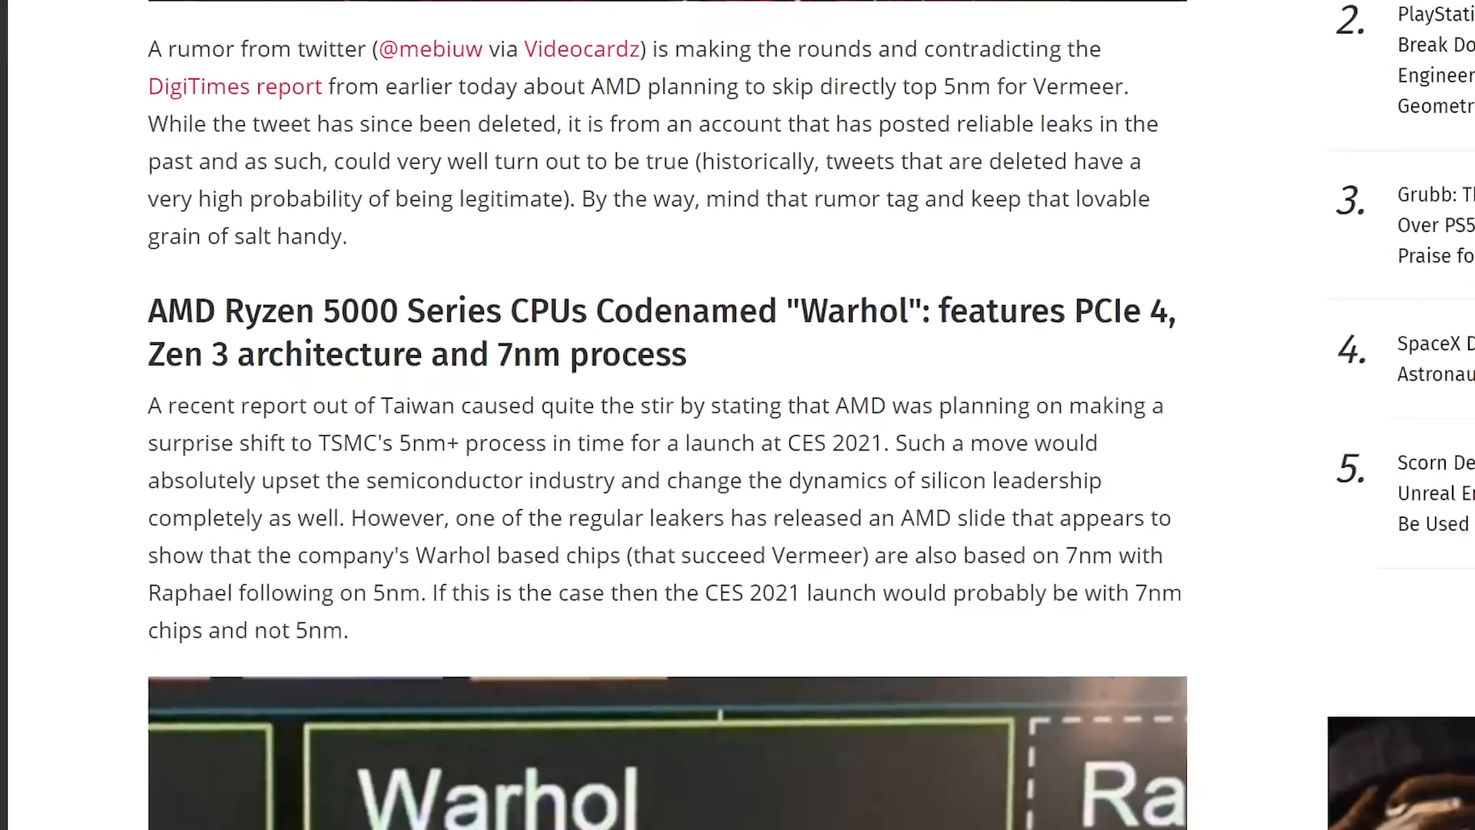
Step: Switch to the Notebookcheck article on the Warhol Zen 3 7nm Ryzen 5000 leak
{"action": "left_click", "coordinate": [581, 49]}
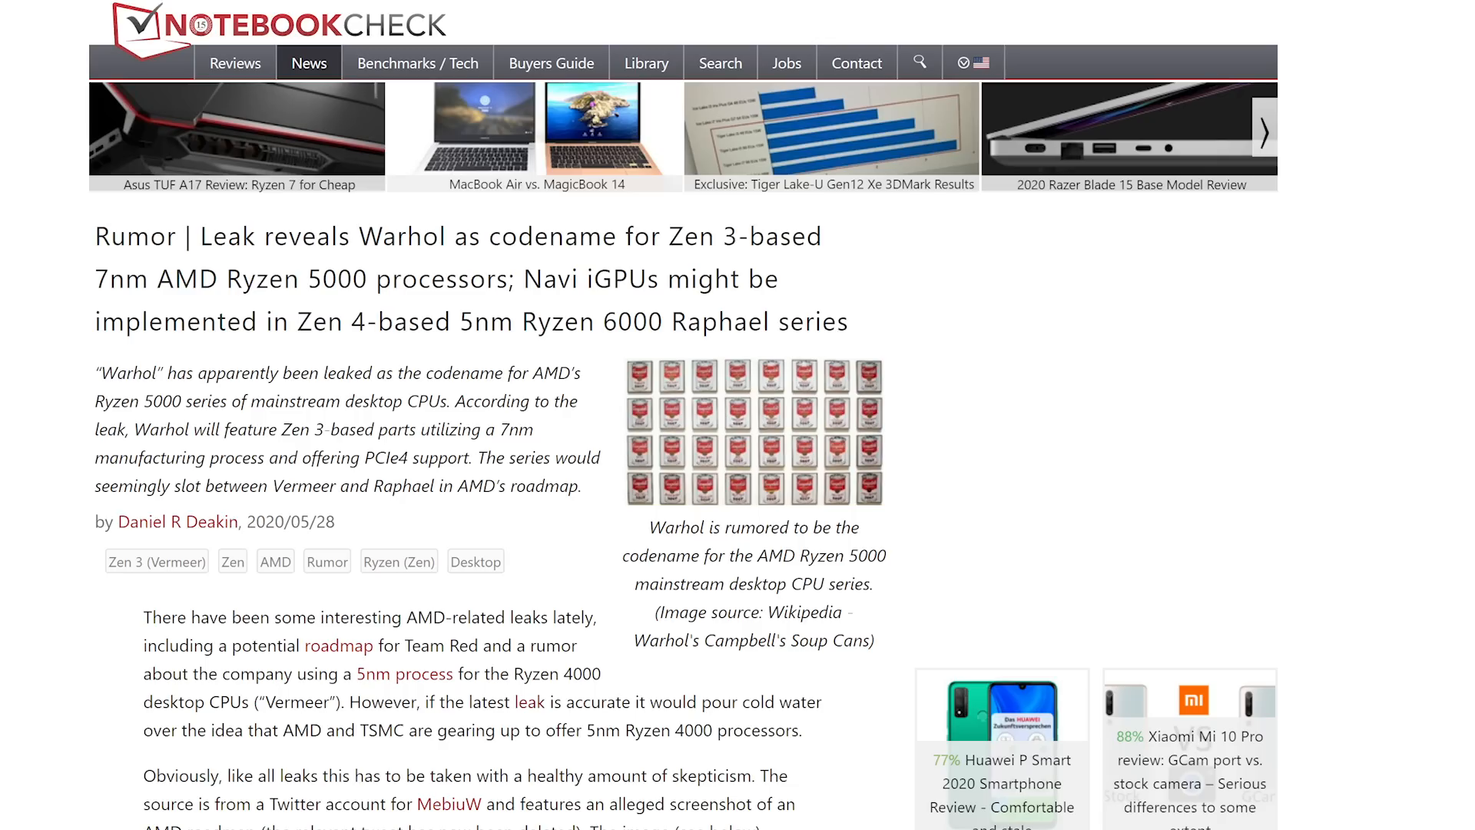
{"action": "left_click", "coordinate": [751, 433]}
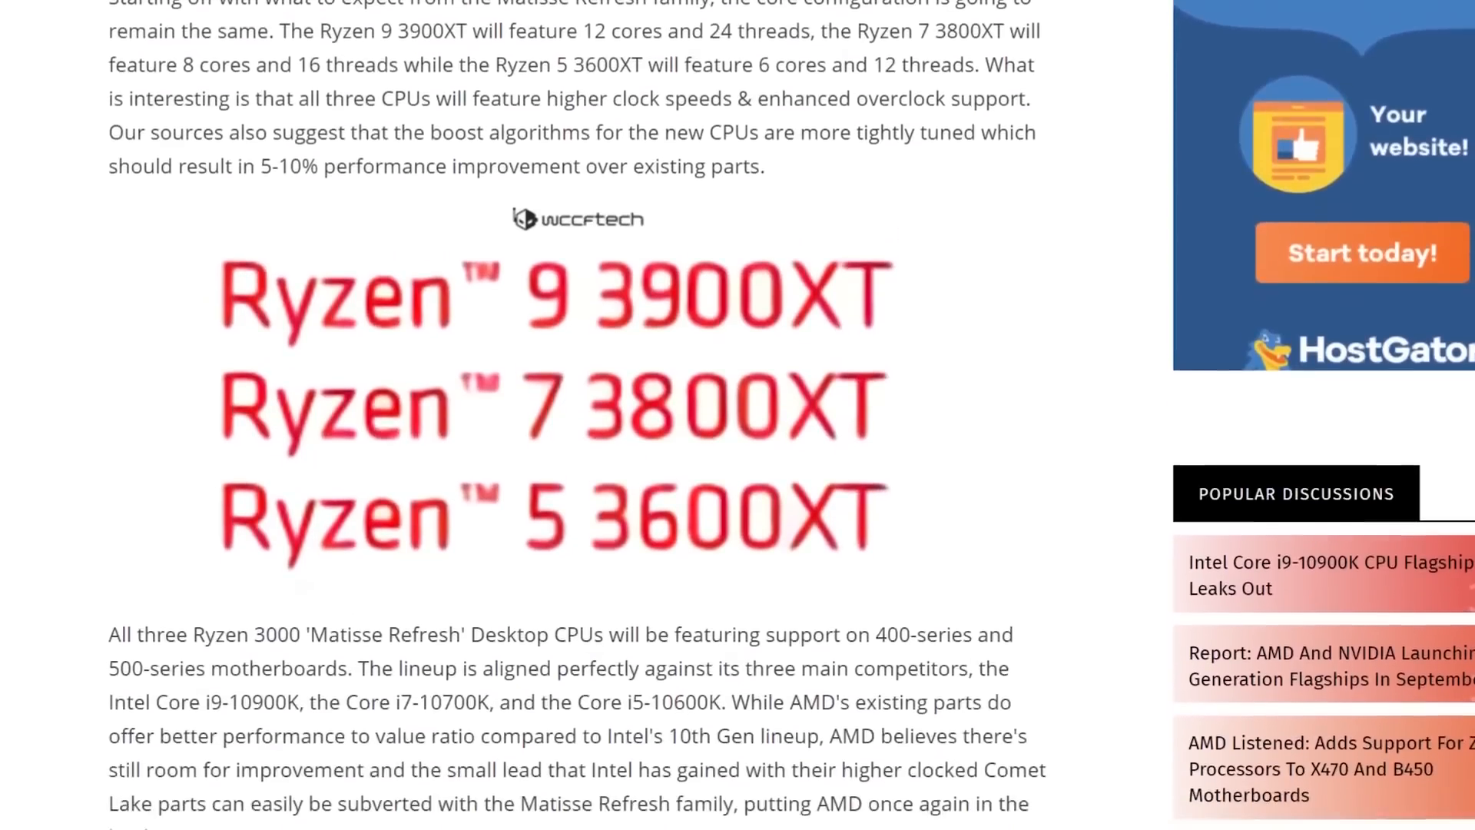
Step: Scroll the wccftech Ryzen XT lineup article toward the AMD 7nm roadmap coverage
{"action": "scroll", "scroll_direction": "down", "scroll_amount": 3}
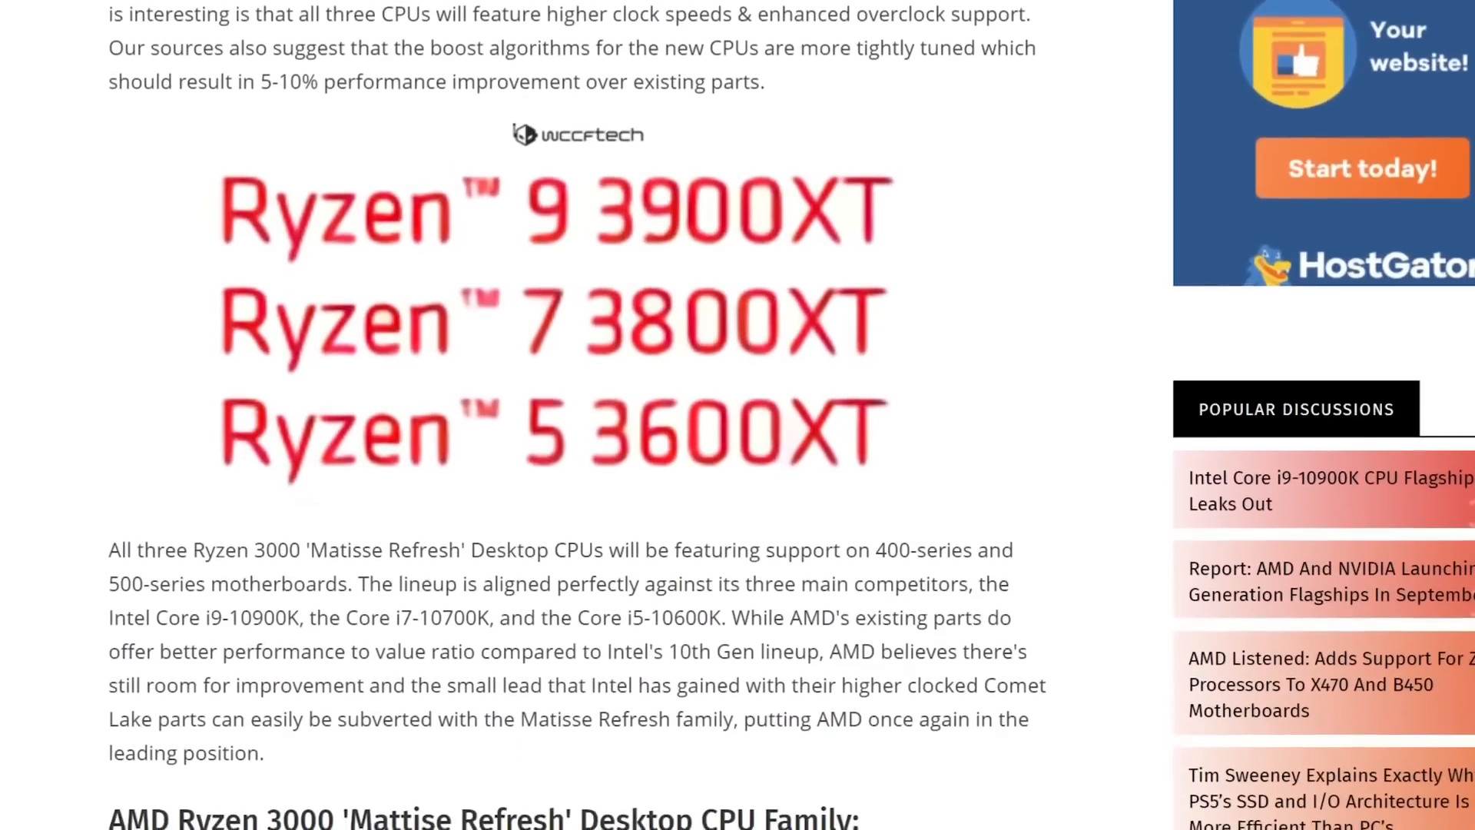
{"action": "scroll", "scroll_direction": "down", "scroll_amount": 3}
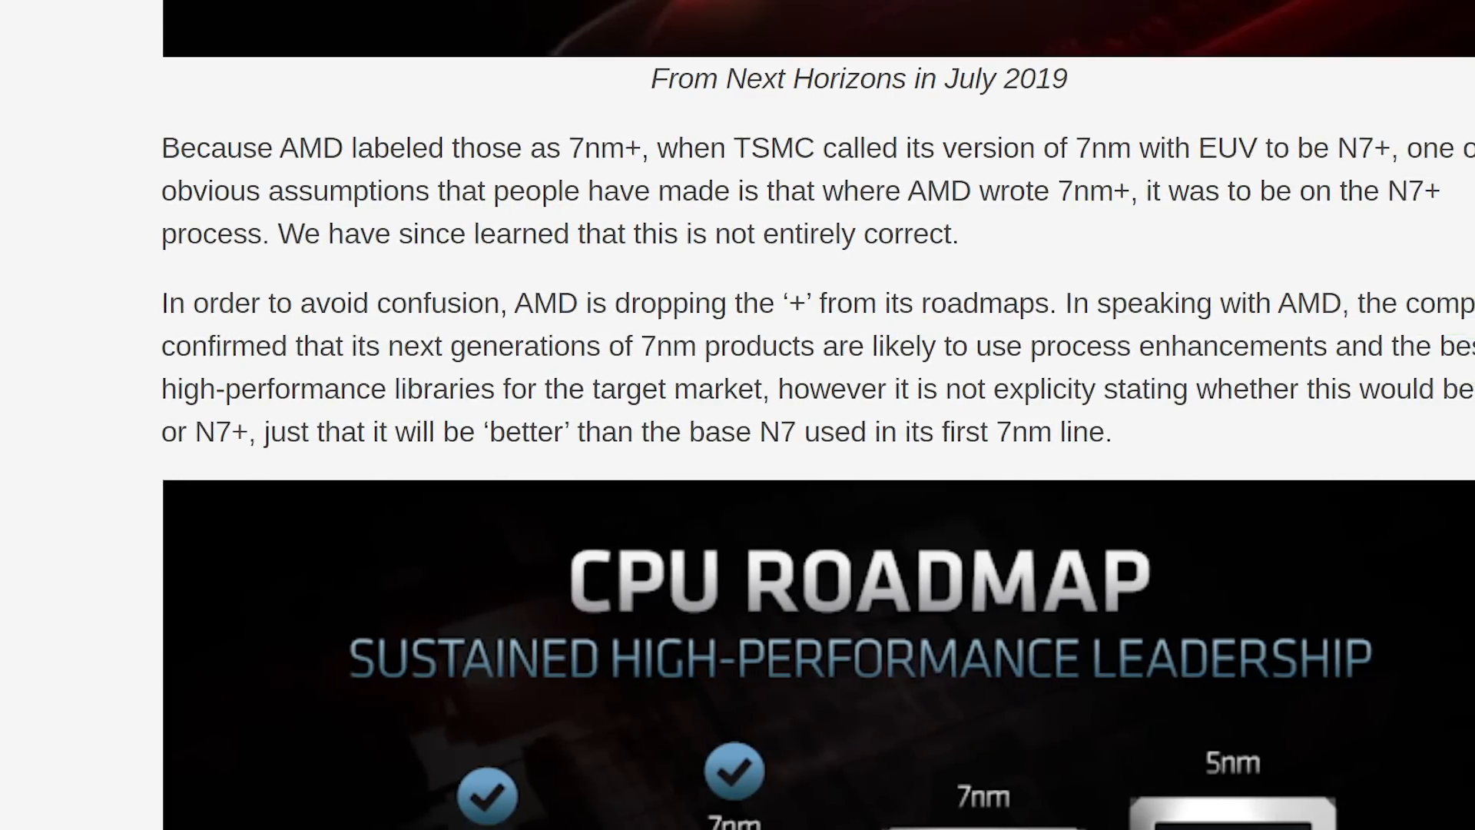